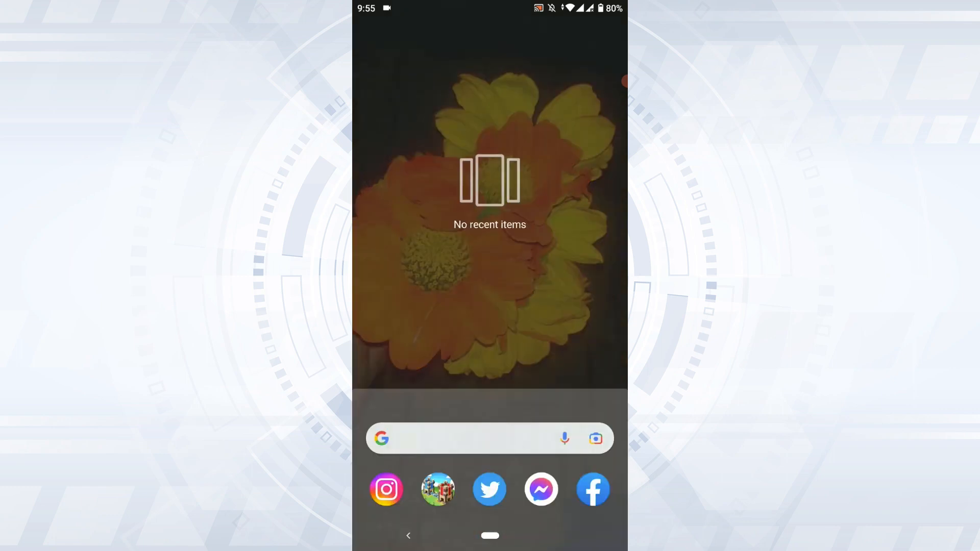
Launch the Facebook app from the dock icon
click(592, 490)
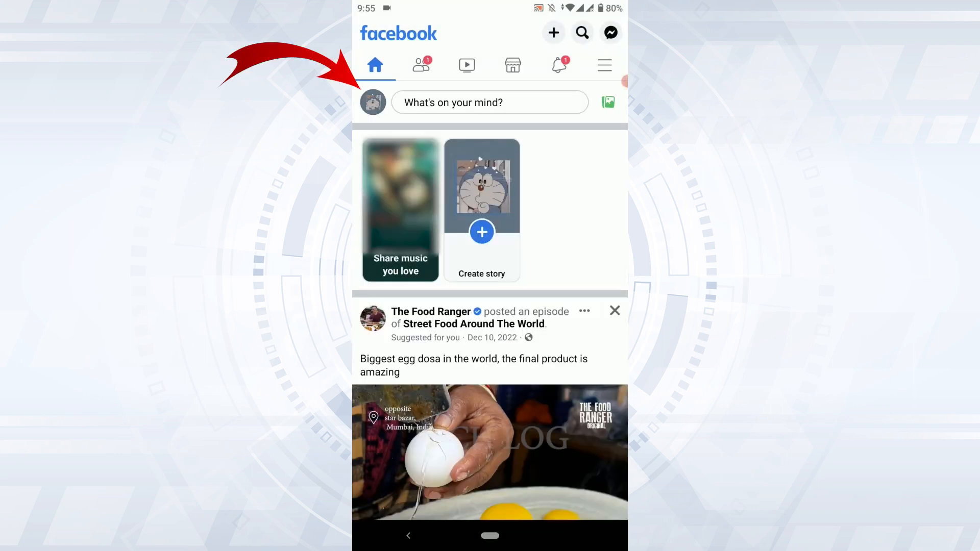
Open your own profile and scroll its posts to the Jan 4 profile picture update
click(372, 102)
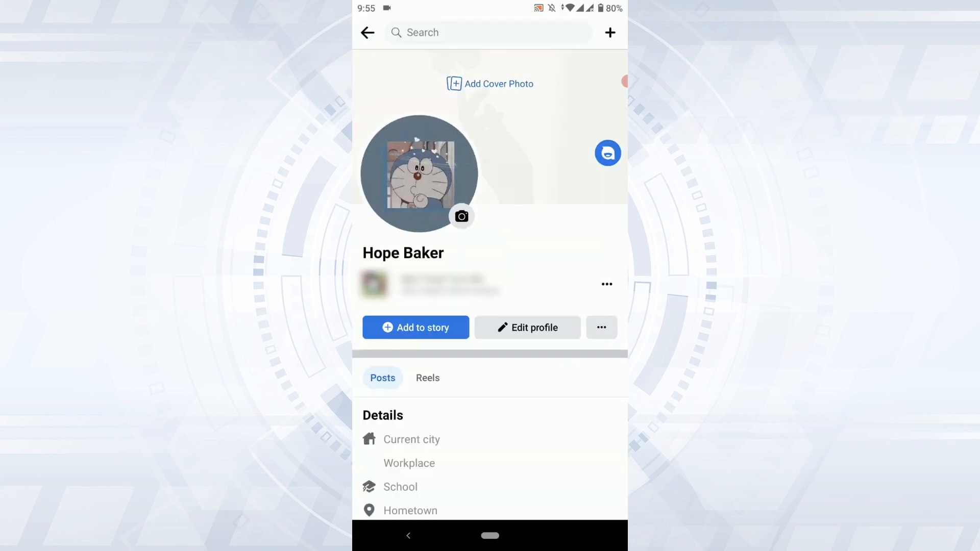
scroll(down, 3)
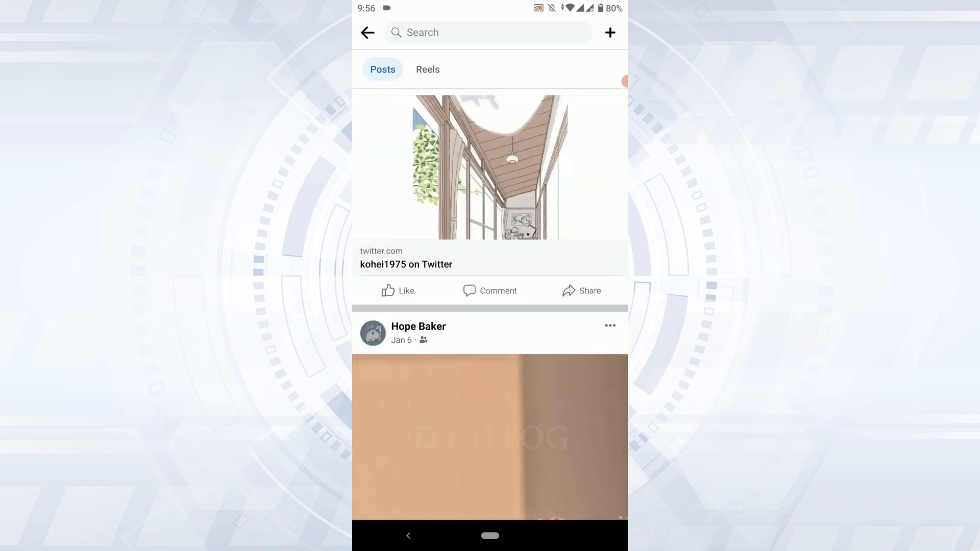
scroll(up, 3)
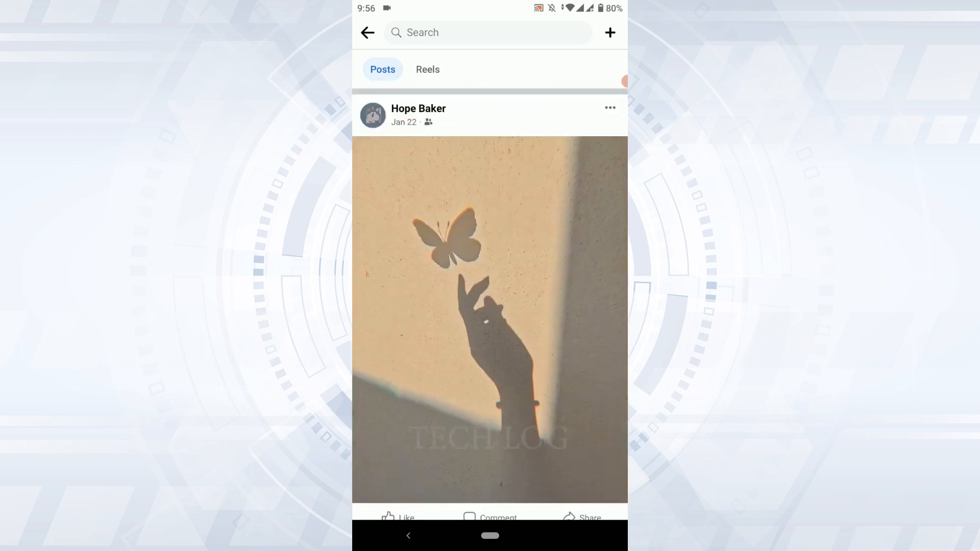
scroll(up, 3)
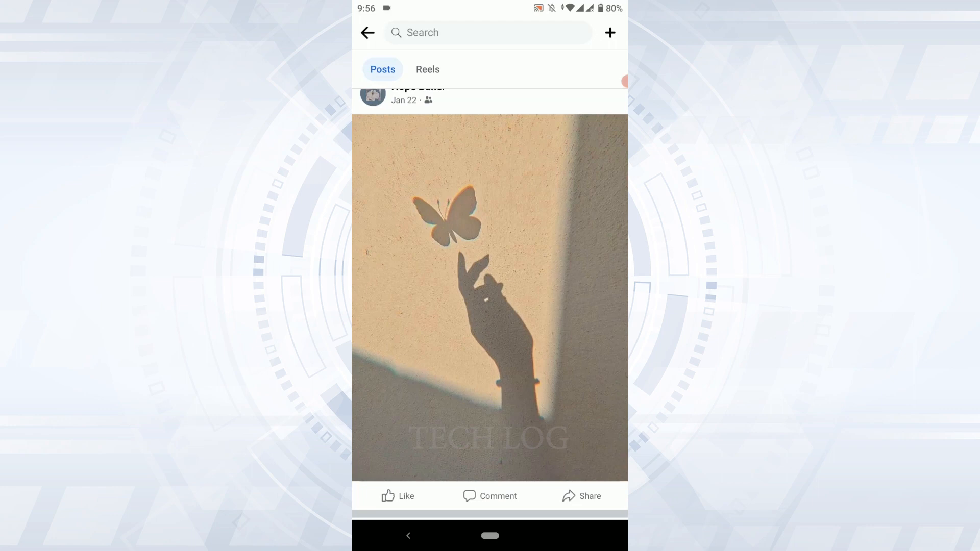
scroll(down, 3)
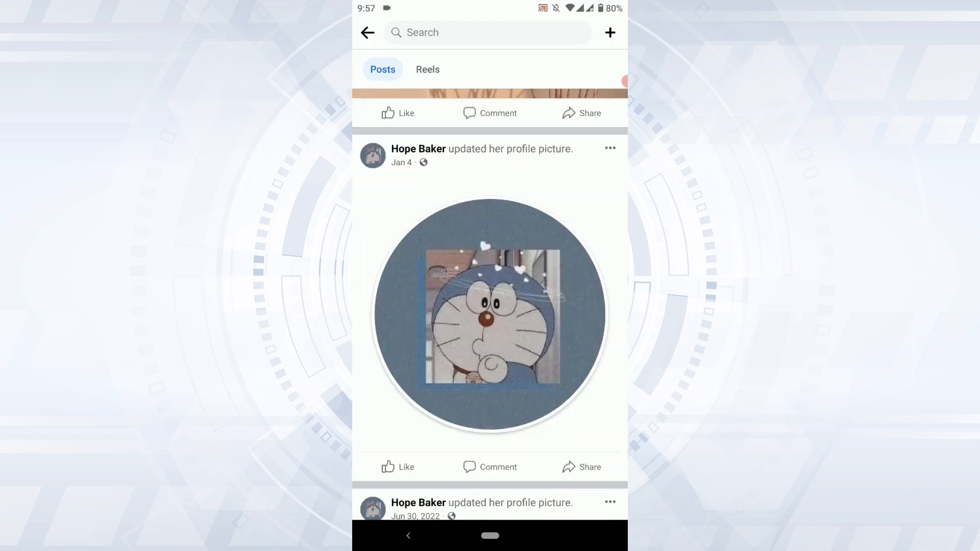
scroll(up, 3)
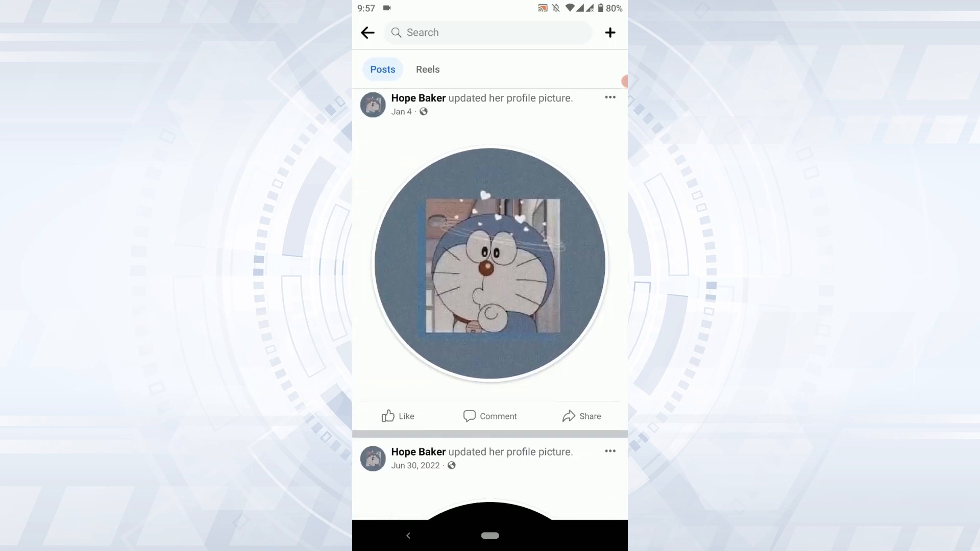
scroll(down, 3)
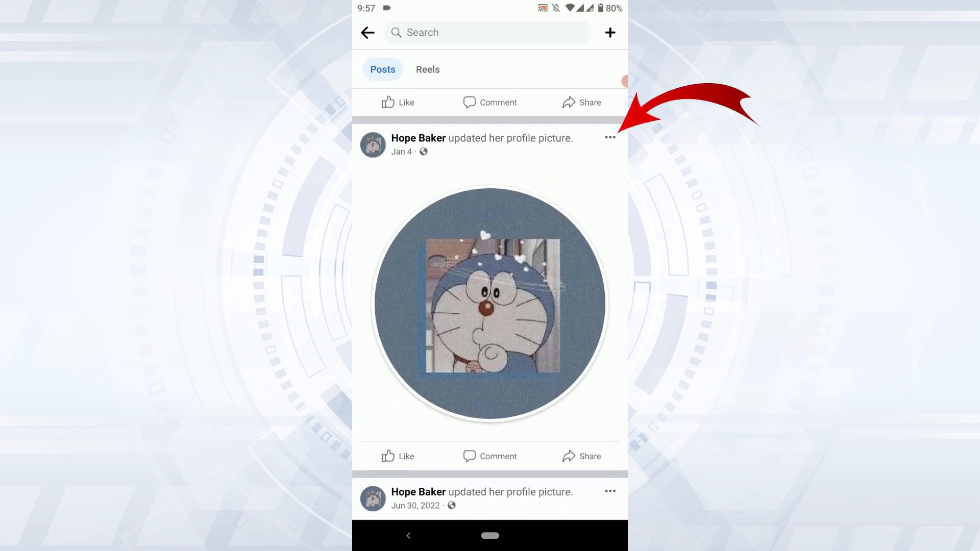
From the Jan 4 post's menu, limit commenting to 'Profiles and Pages you mention'
click(610, 137)
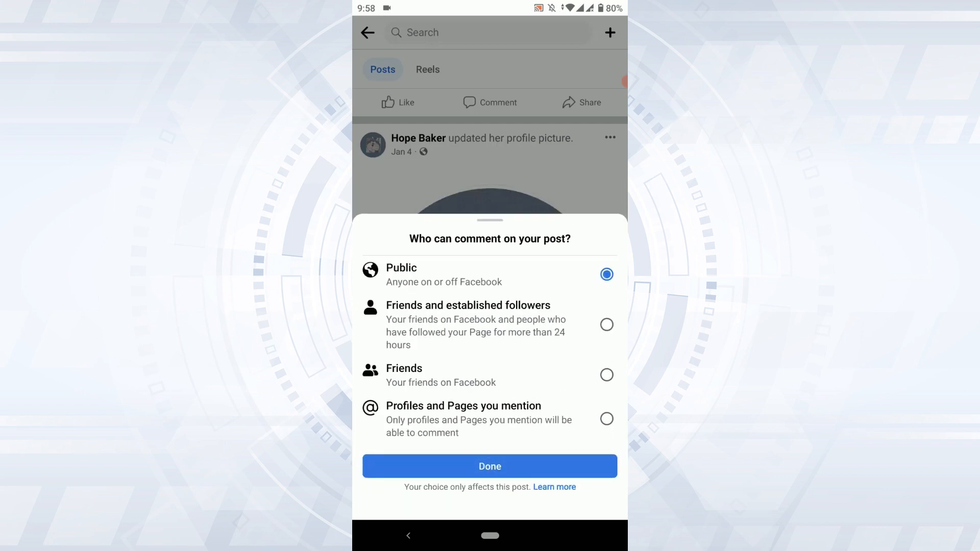
click(606, 325)
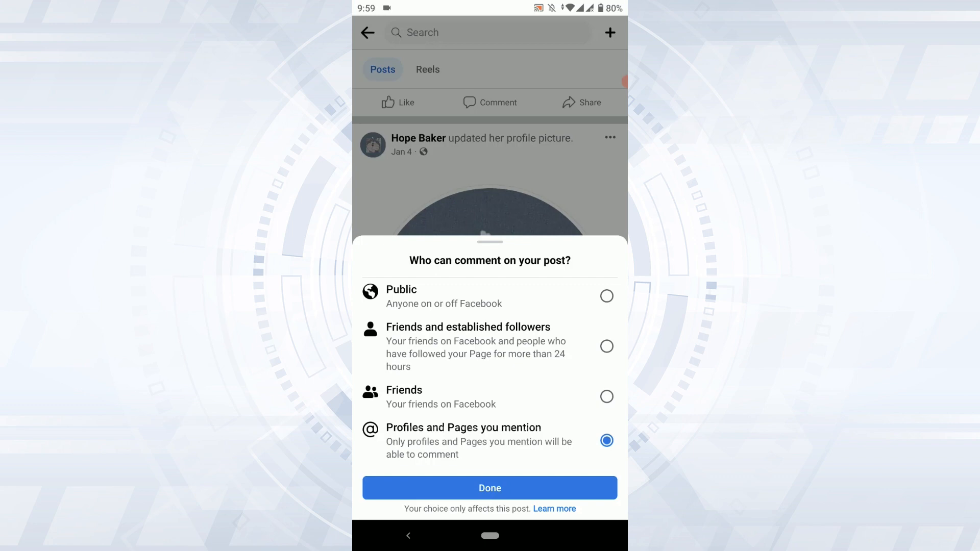
Confirm the mentioned-profiles comment restriction with Done
click(490, 488)
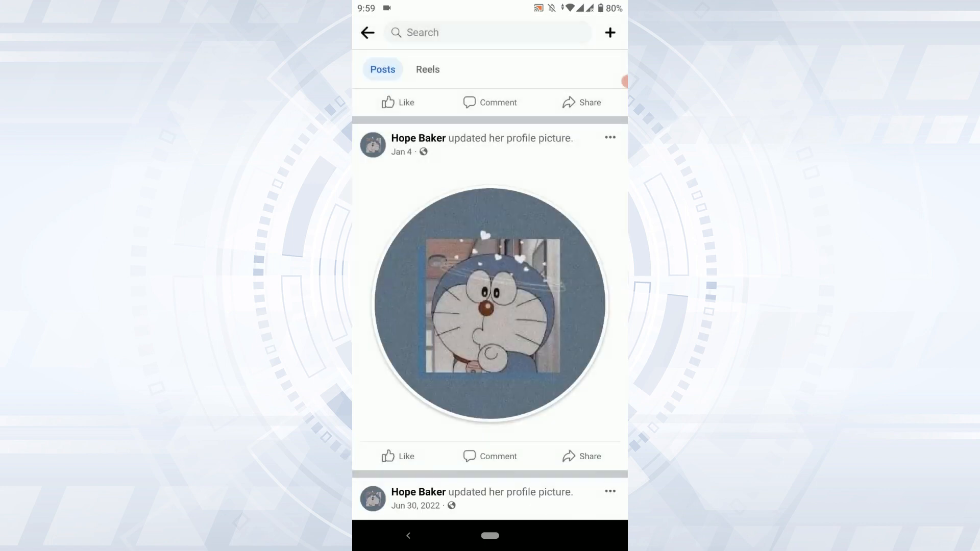